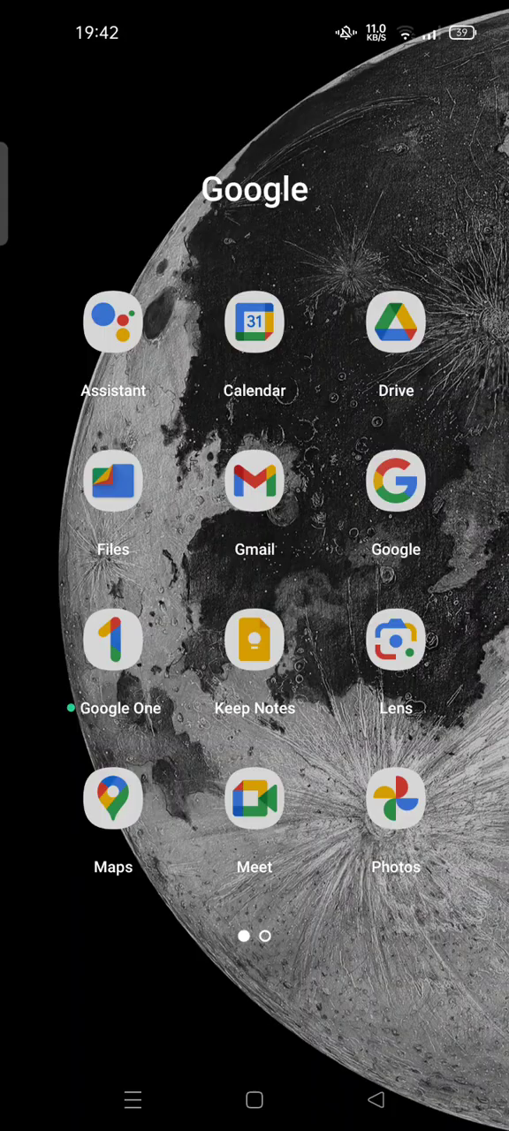
Launch Meet from the Google folder and join meeting neu-amtz-swd alone.
{"action": "left_click", "coordinate": [255, 799]}
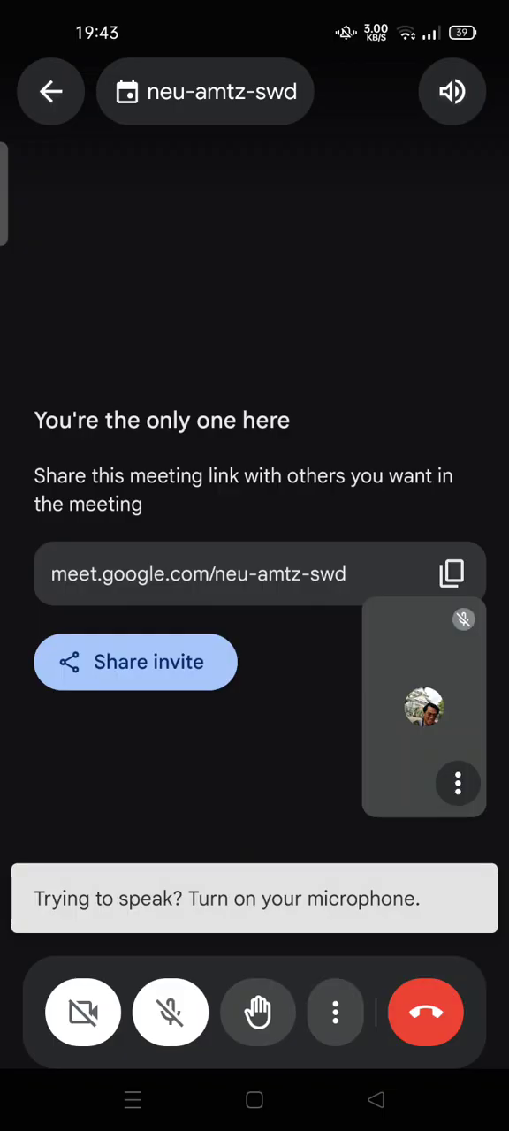
Open the call's More options menu, then choose In-call messages to open the chat.
{"action": "left_click", "coordinate": [335, 1013]}
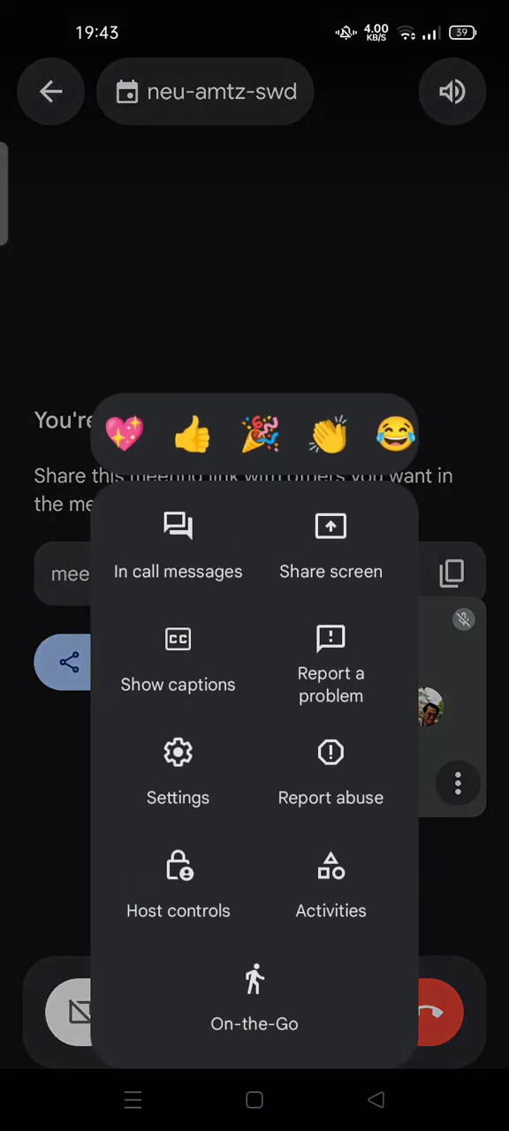
{"action": "left_click", "coordinate": [178, 548]}
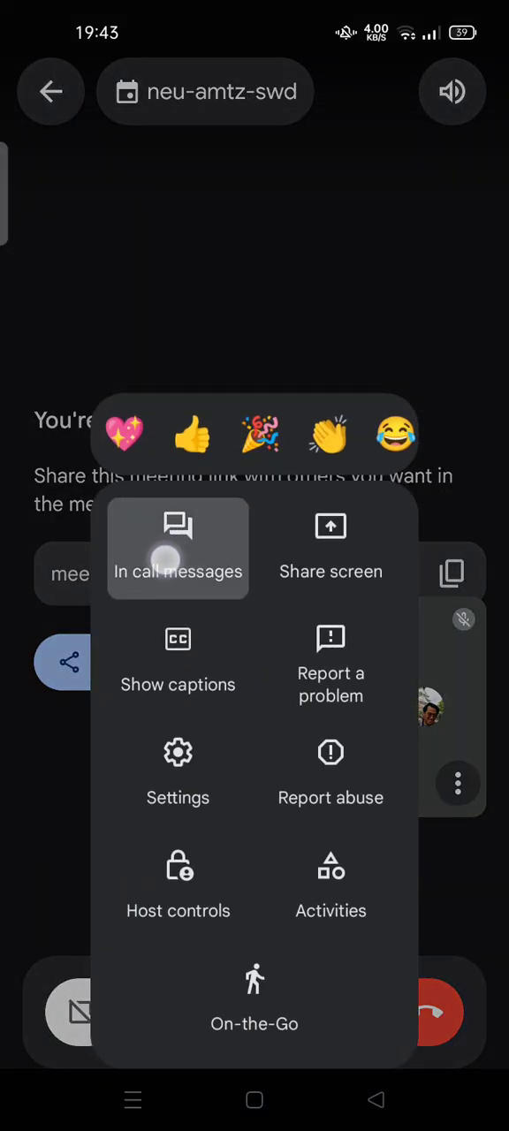
{"action": "left_click", "coordinate": [178, 548]}
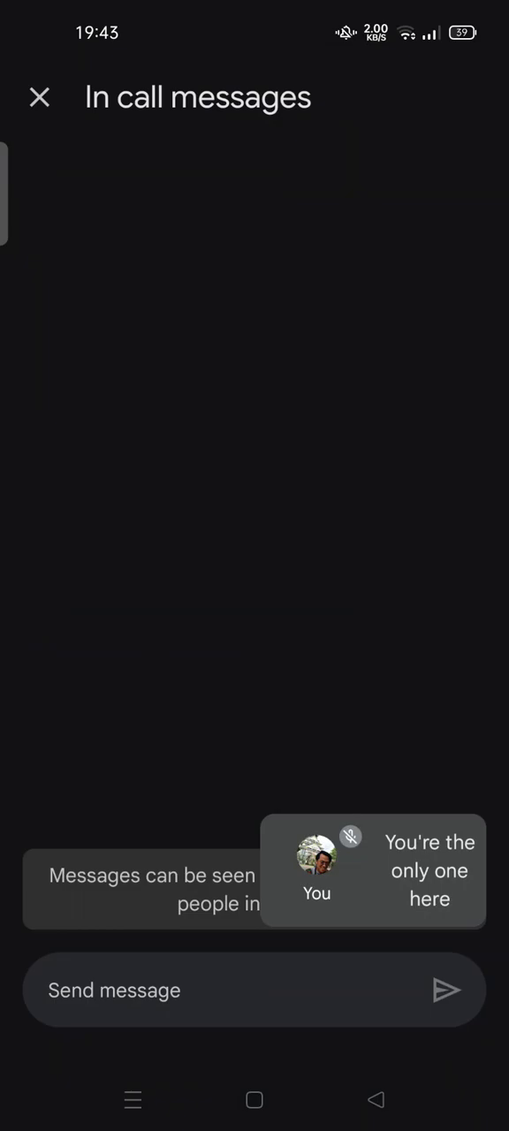
{"action": "left_click", "coordinate": [254, 990]}
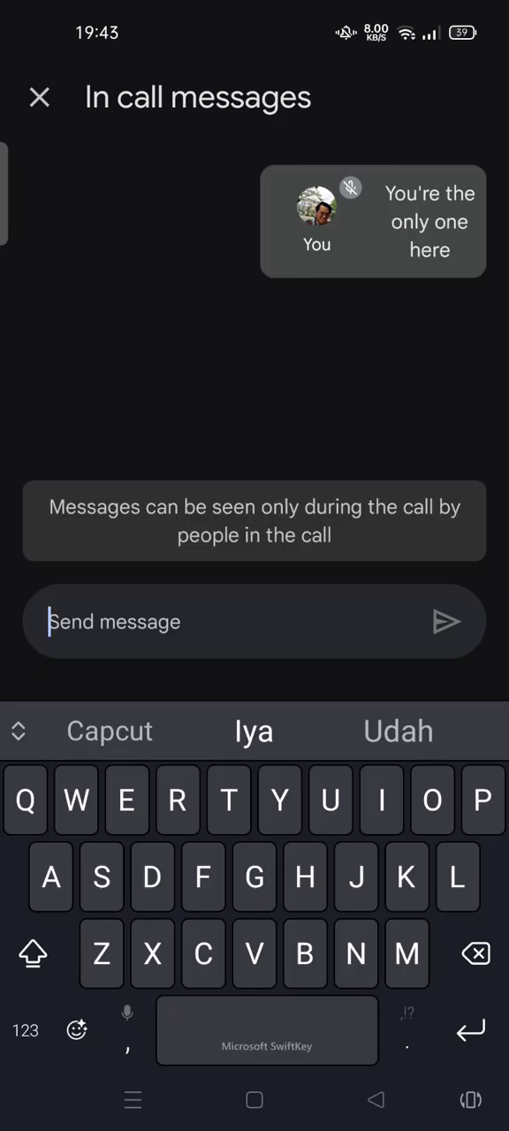
{"action": "left_click", "coordinate": [39, 97]}
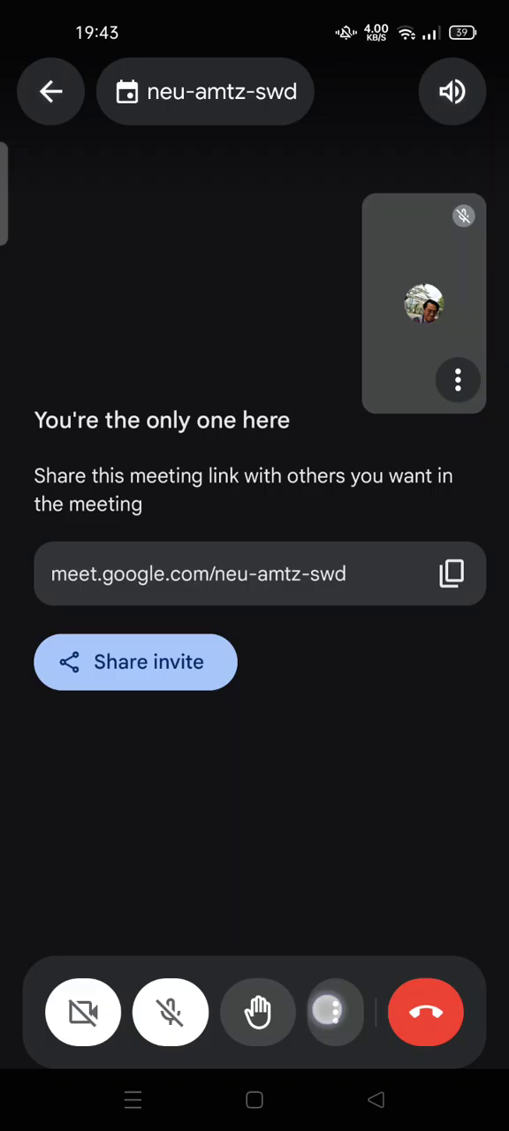
{"action": "left_click", "coordinate": [335, 1012]}
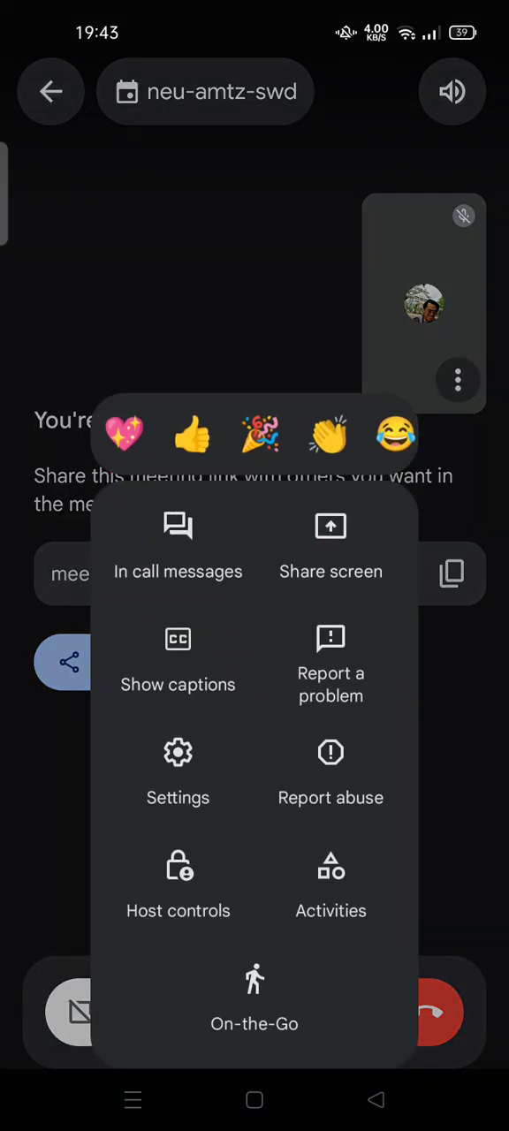